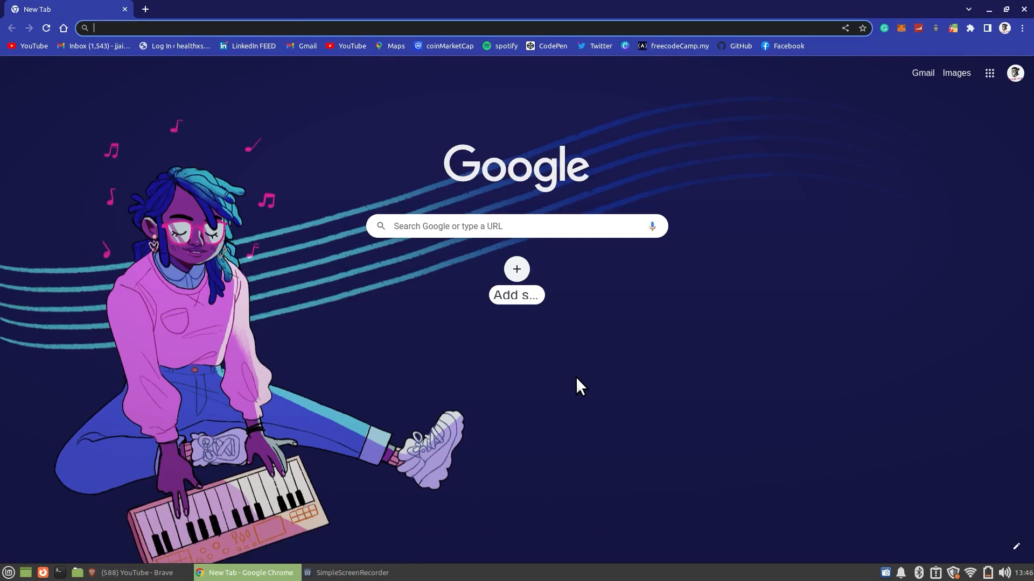
pyautogui.moveTo(955, 222)
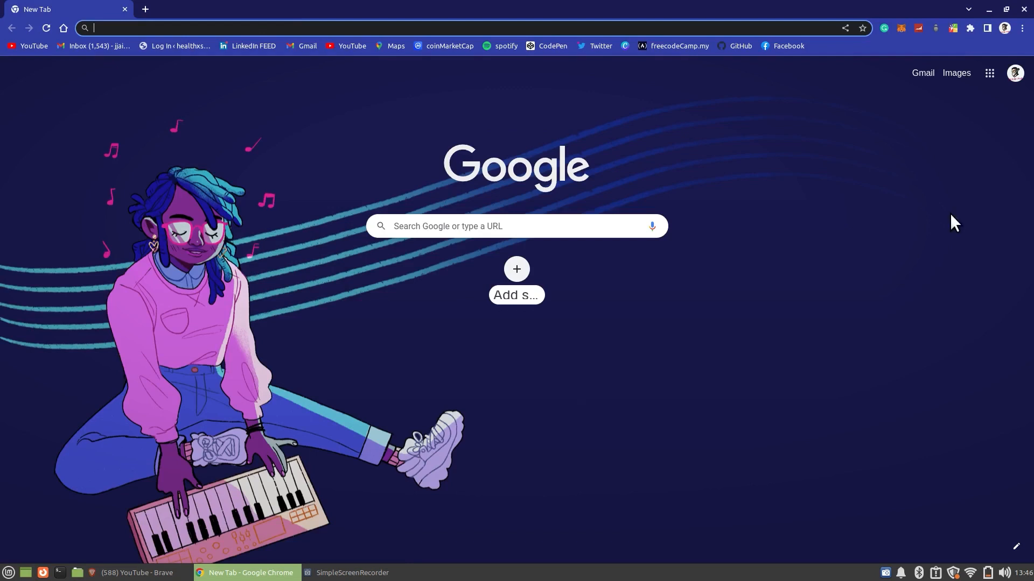
pyautogui.moveTo(577, 387)
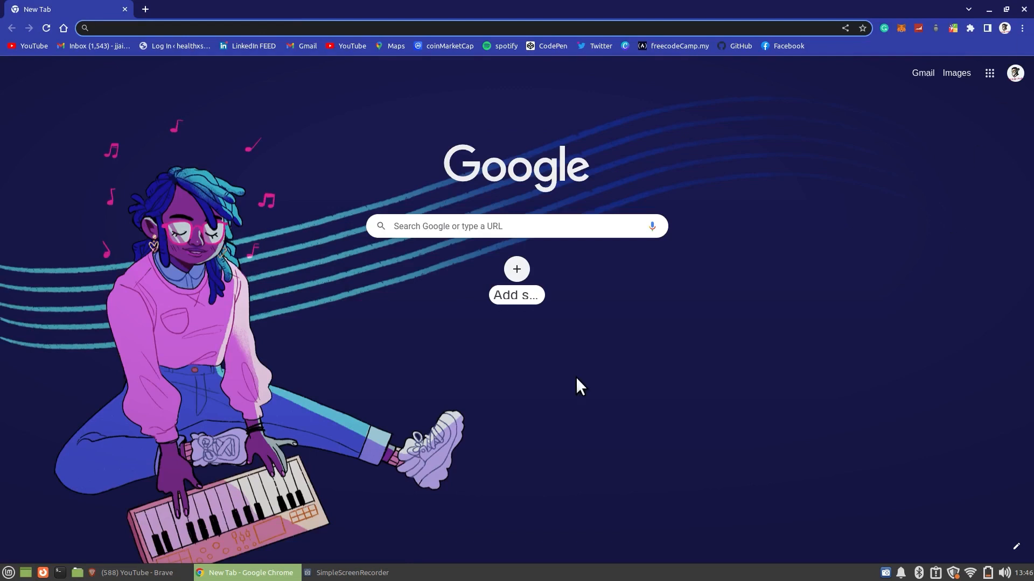
pyautogui.moveTo(1021, 37)
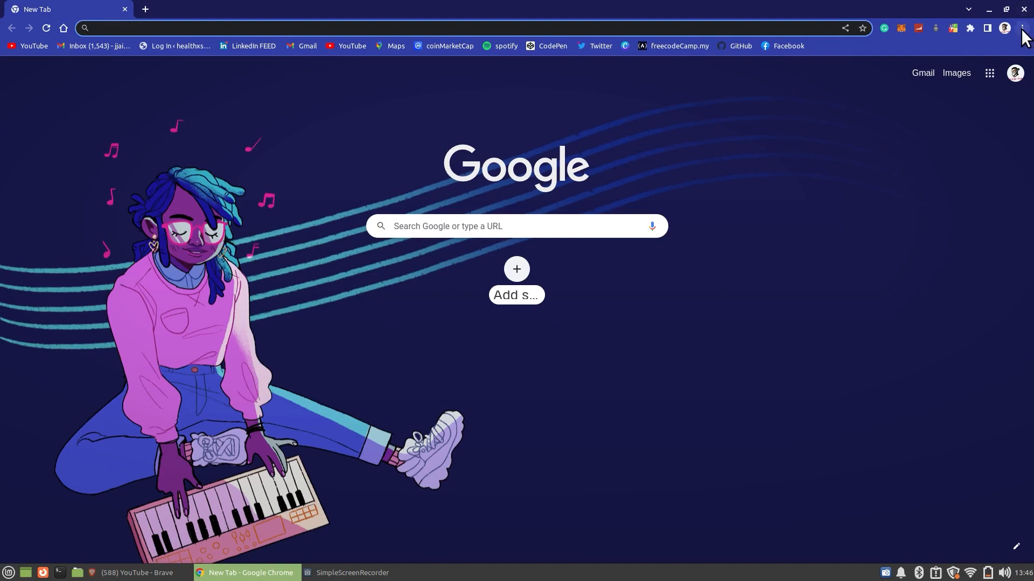
# Step: Switch off 'Use hardware acceleration when available' in Chrome's System settings
pyautogui.click(1023, 28)
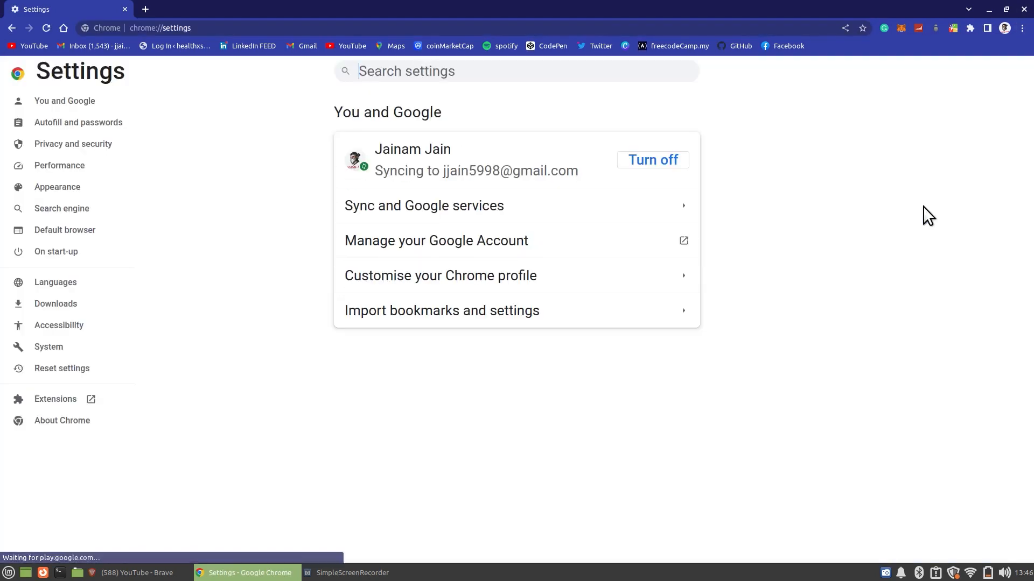
pyautogui.moveTo(49, 348)
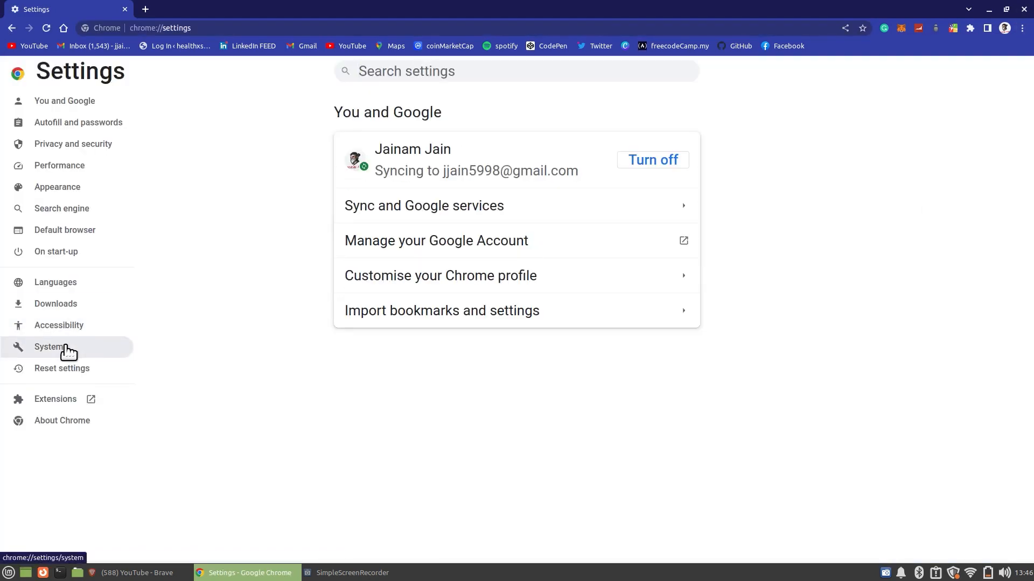
pyautogui.click(48, 346)
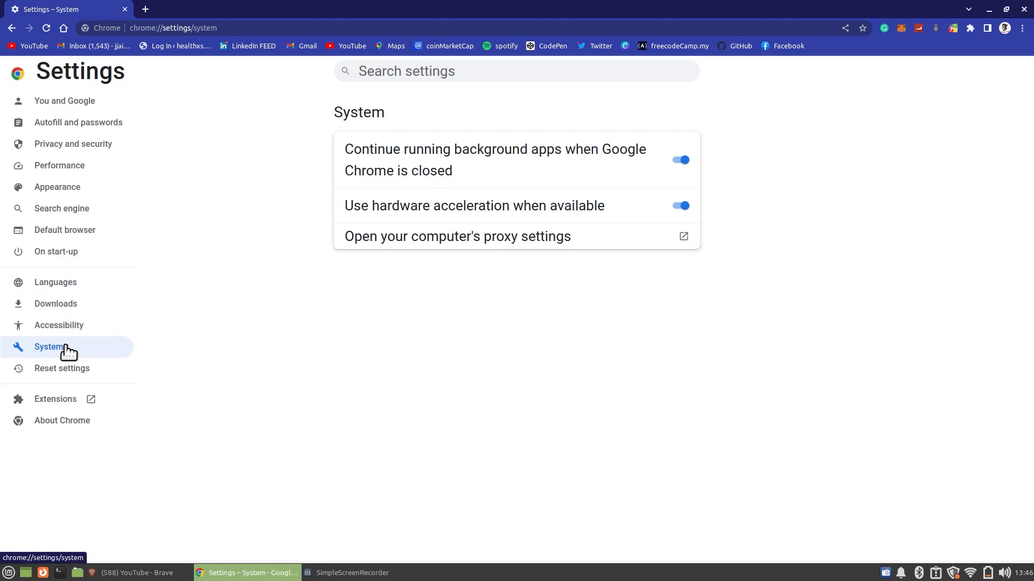
pyautogui.moveTo(752, 221)
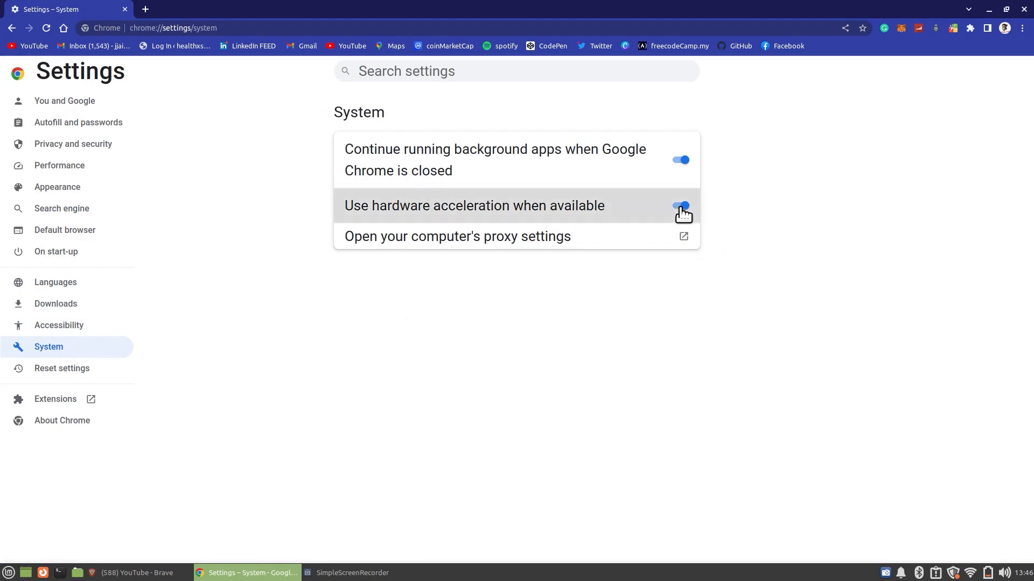
pyautogui.click(683, 204)
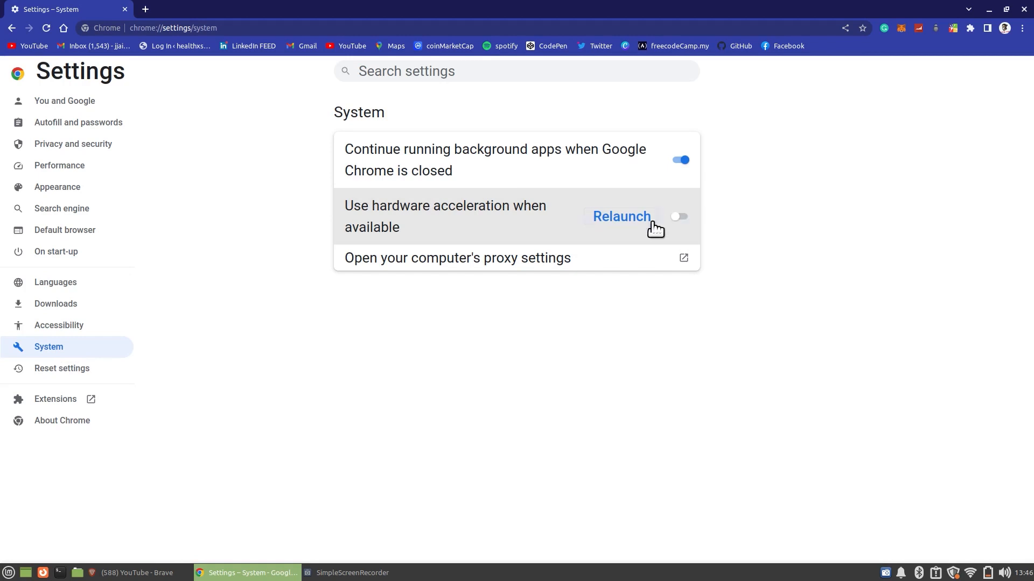
pyautogui.moveTo(707, 140)
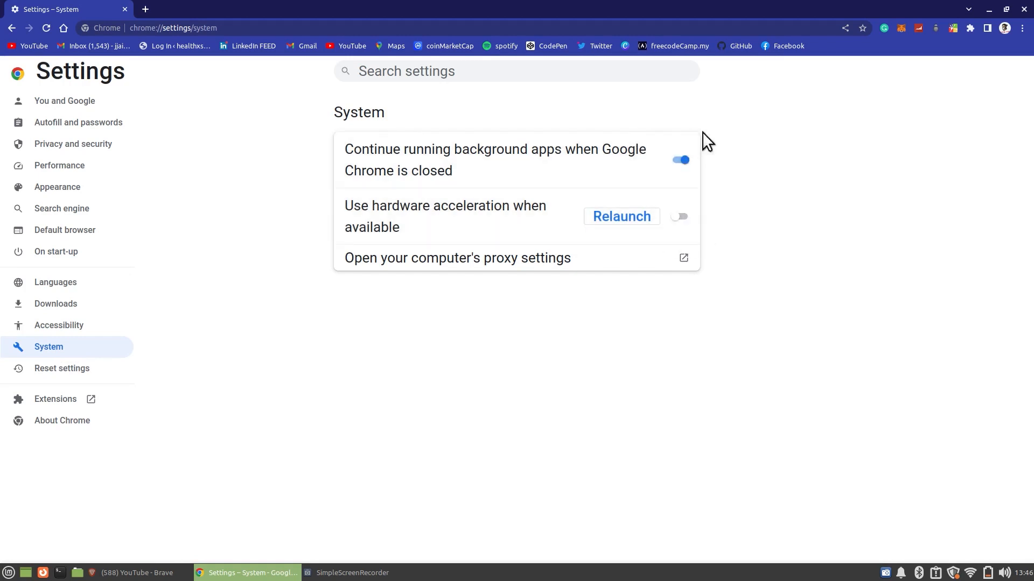
# Step: Restore Chrome settings to their original defaults via Reset settings
pyautogui.click(61, 368)
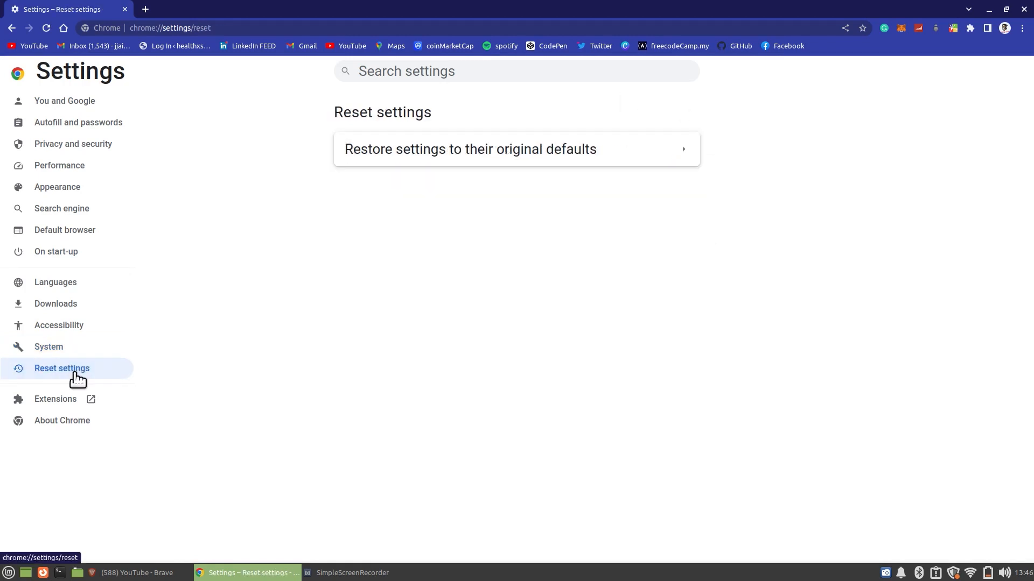
pyautogui.moveTo(101, 366)
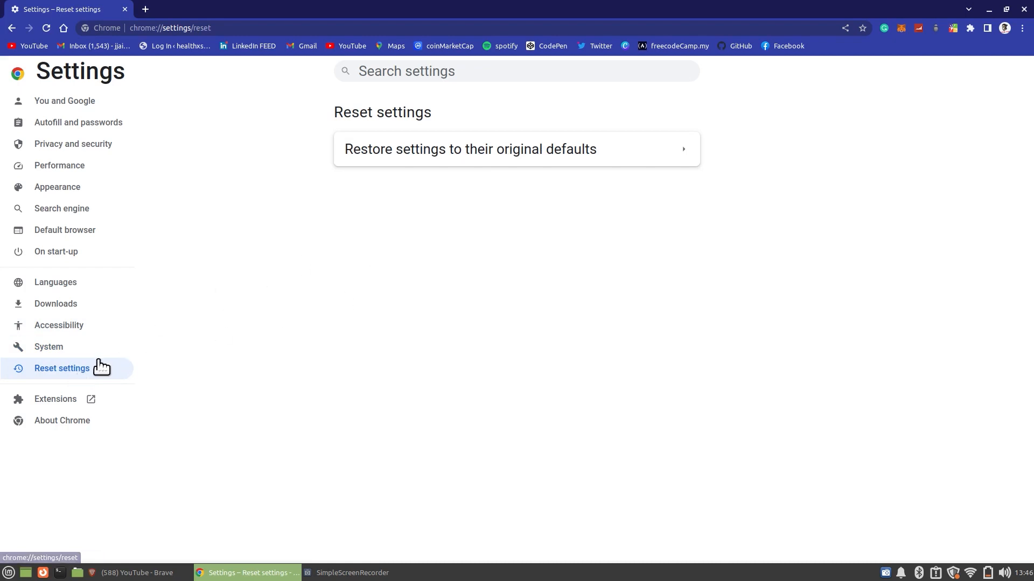
pyautogui.moveTo(556, 158)
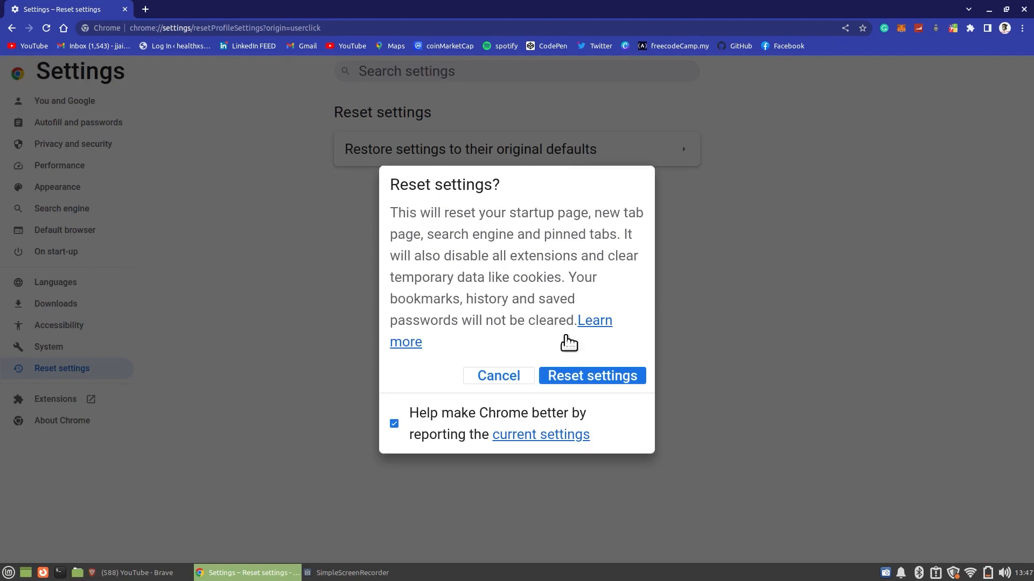
pyautogui.moveTo(693, 313)
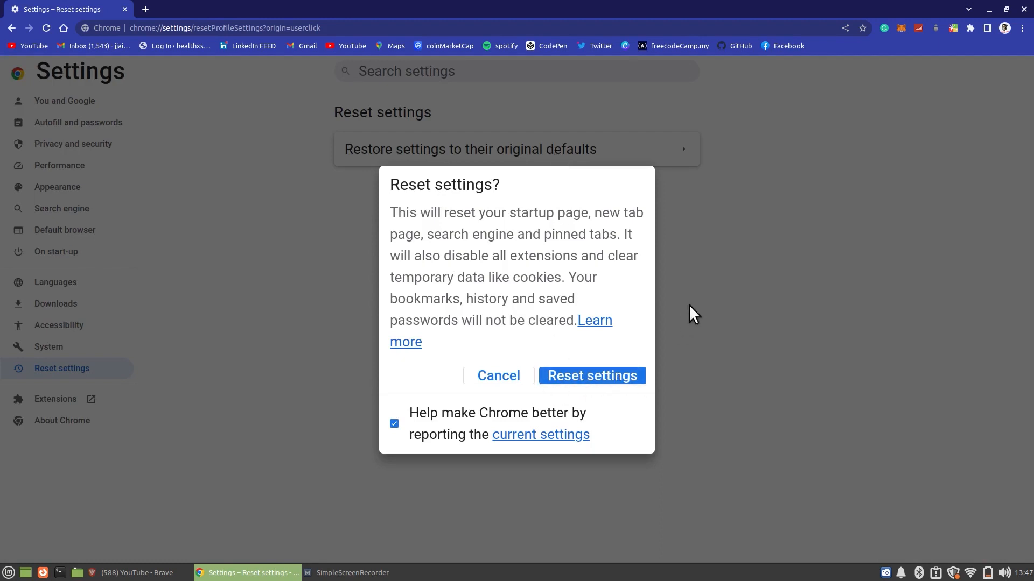
pyautogui.click(497, 376)
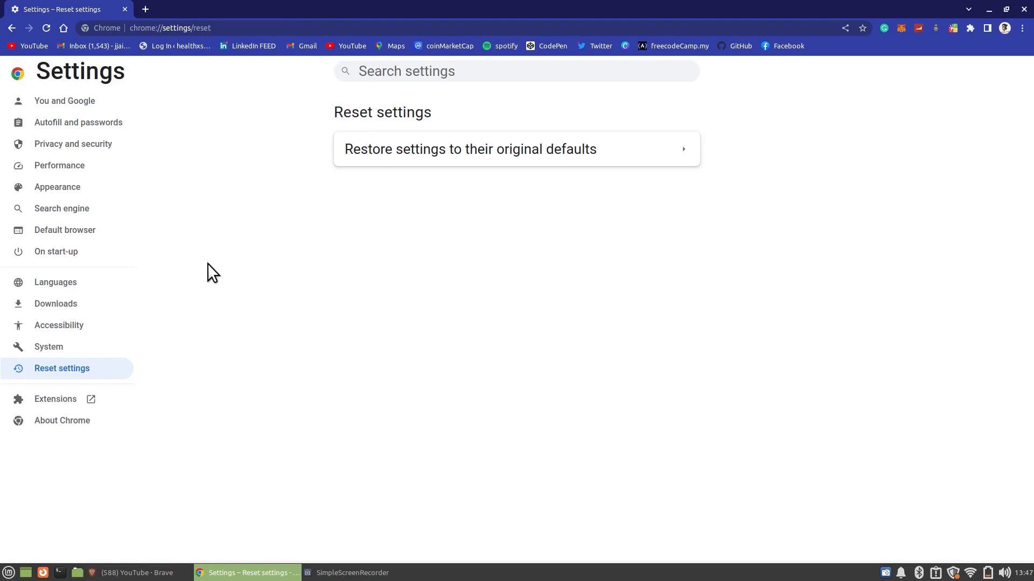
pyautogui.moveTo(73, 143)
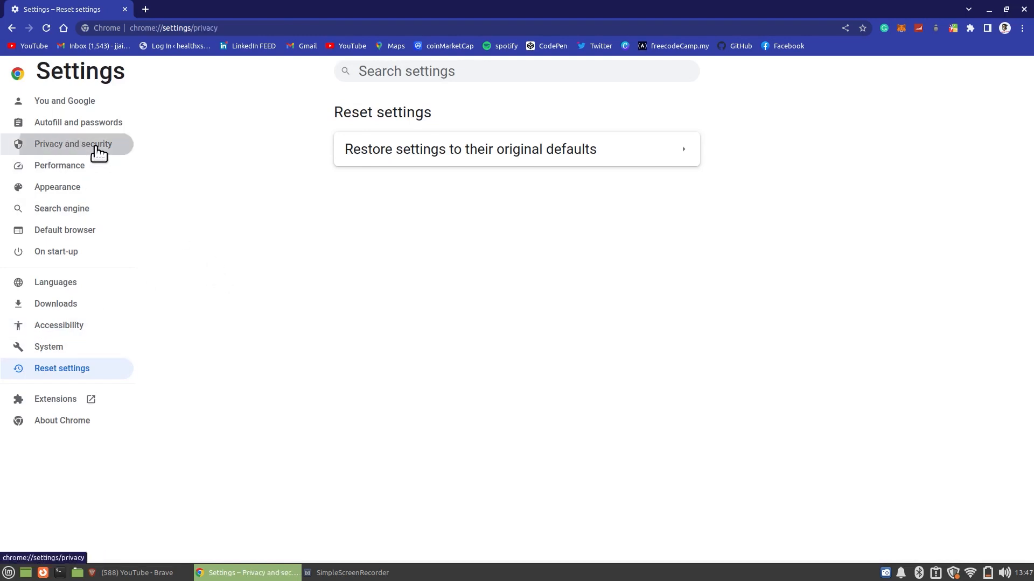
# Step: Run the Safety check from Privacy and security
pyautogui.click(72, 143)
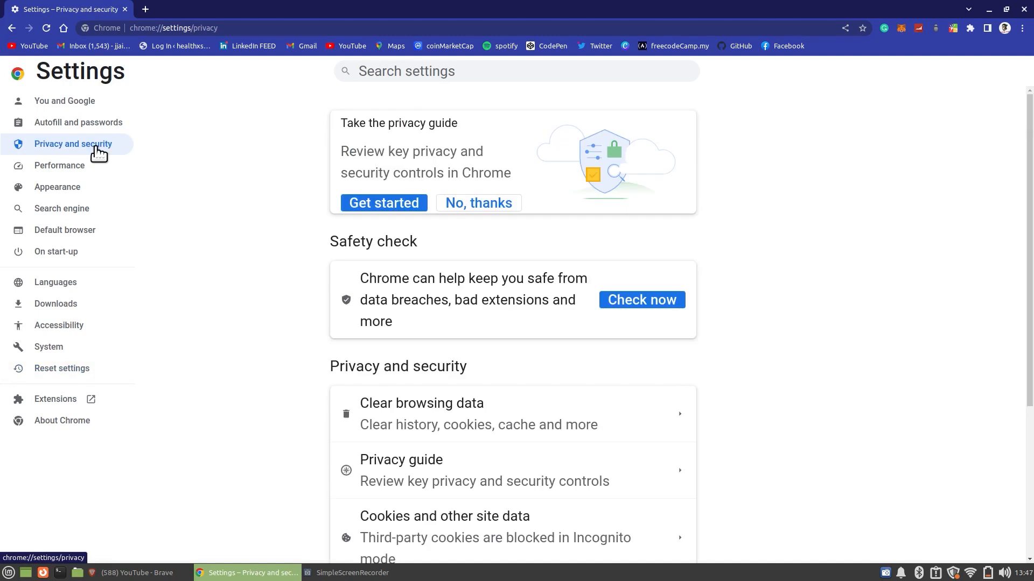
pyautogui.click(640, 300)
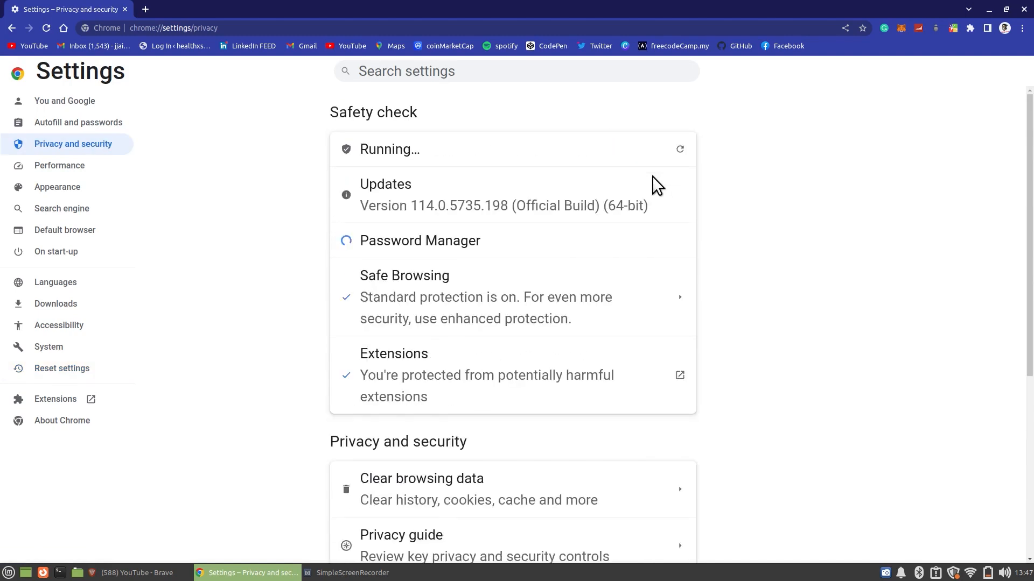
# Step: Scroll through the Clear browsing data options for history, cookies and cached files
pyautogui.scroll(-3)
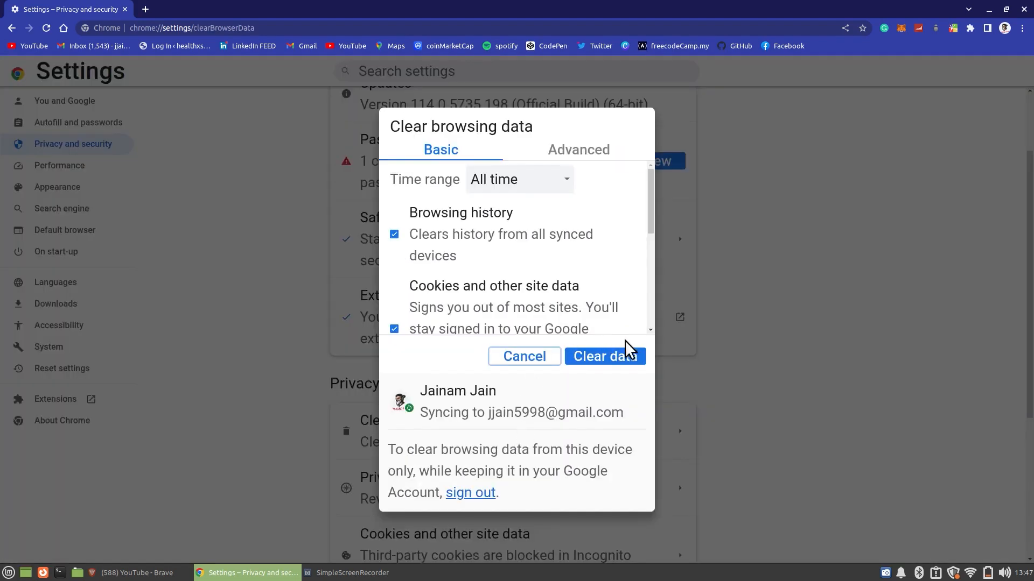
pyautogui.scroll(-3)
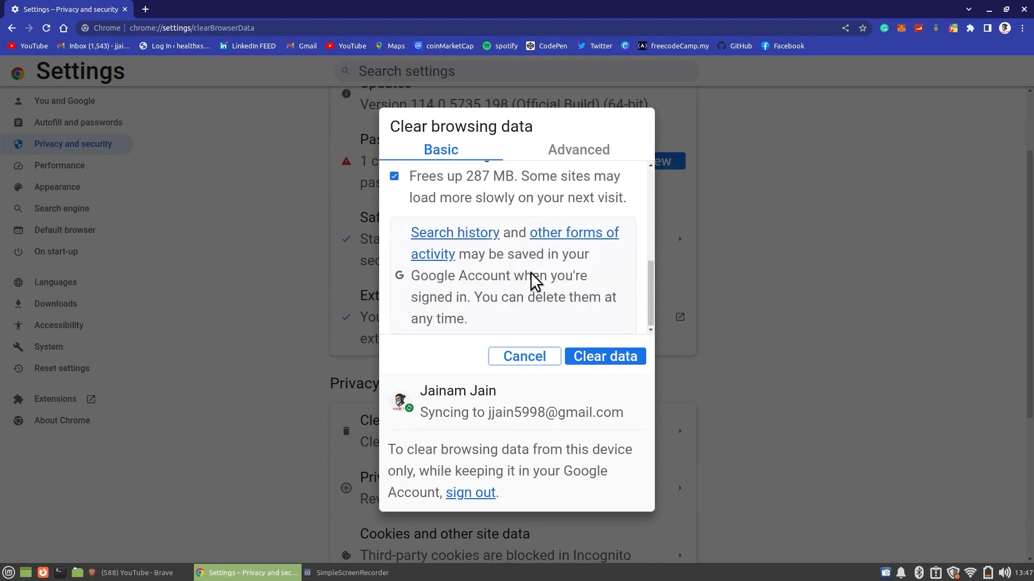
pyautogui.scroll(3)
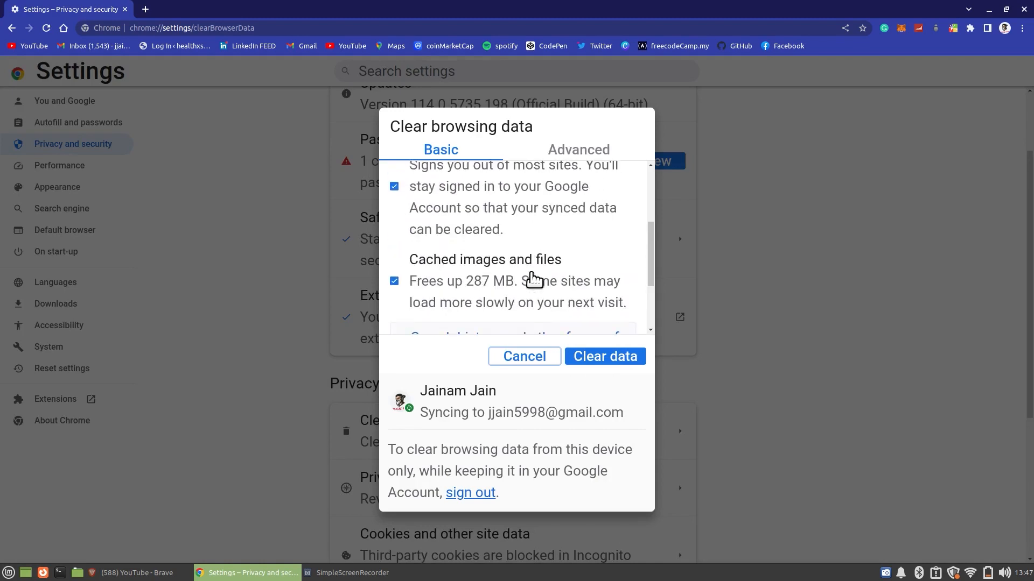
pyautogui.scroll(3)
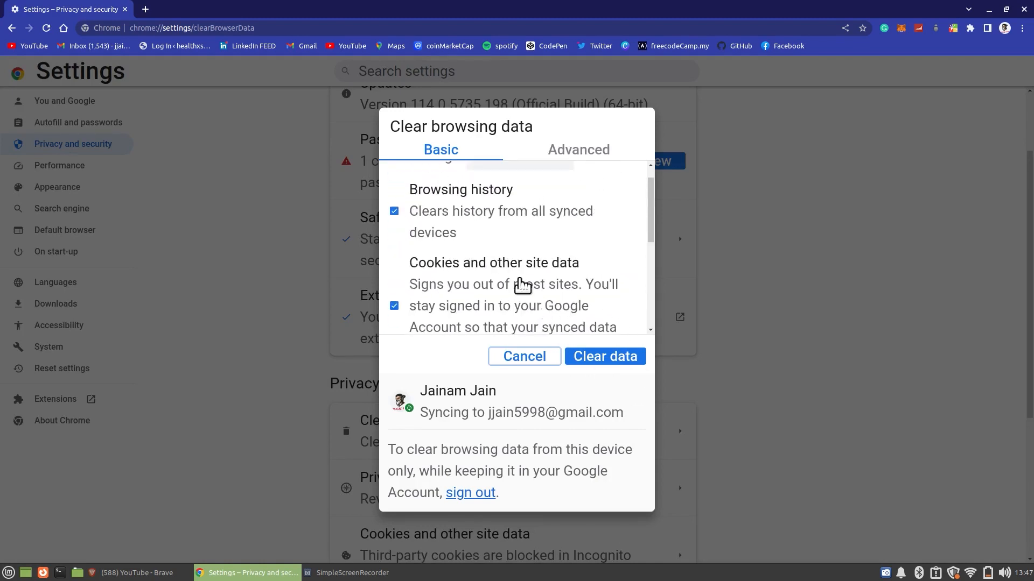
pyautogui.scroll(-3)
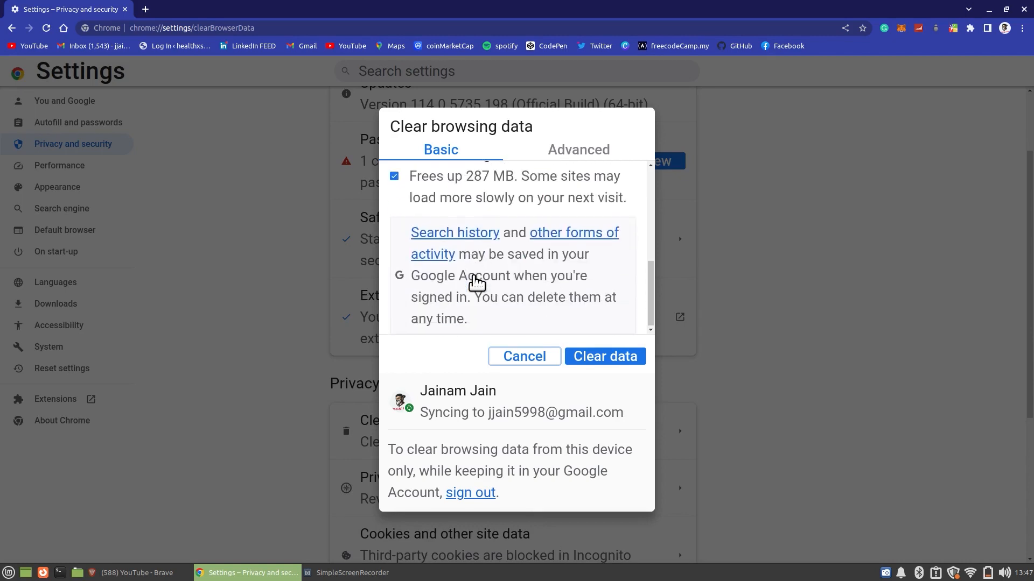